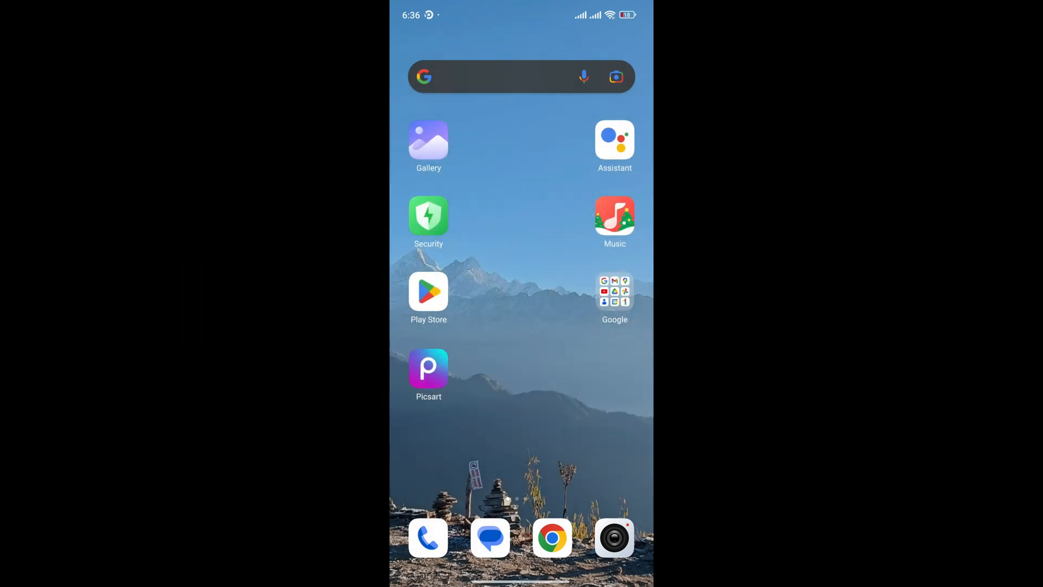
Launch Picsart from the home screen to reach its feed.
click(428, 368)
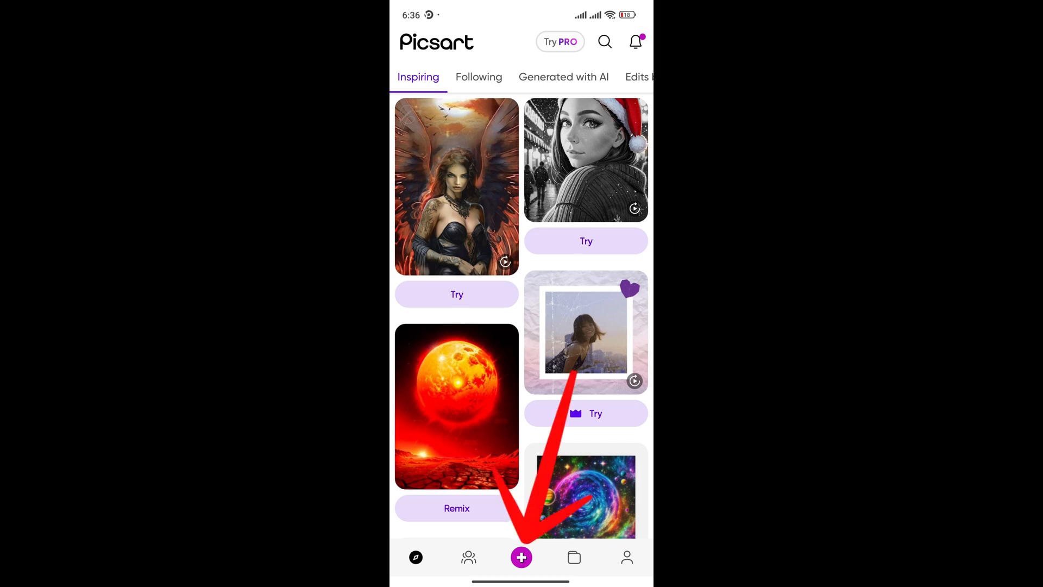
Start a new creation from the + button to reach the Create screen.
click(522, 556)
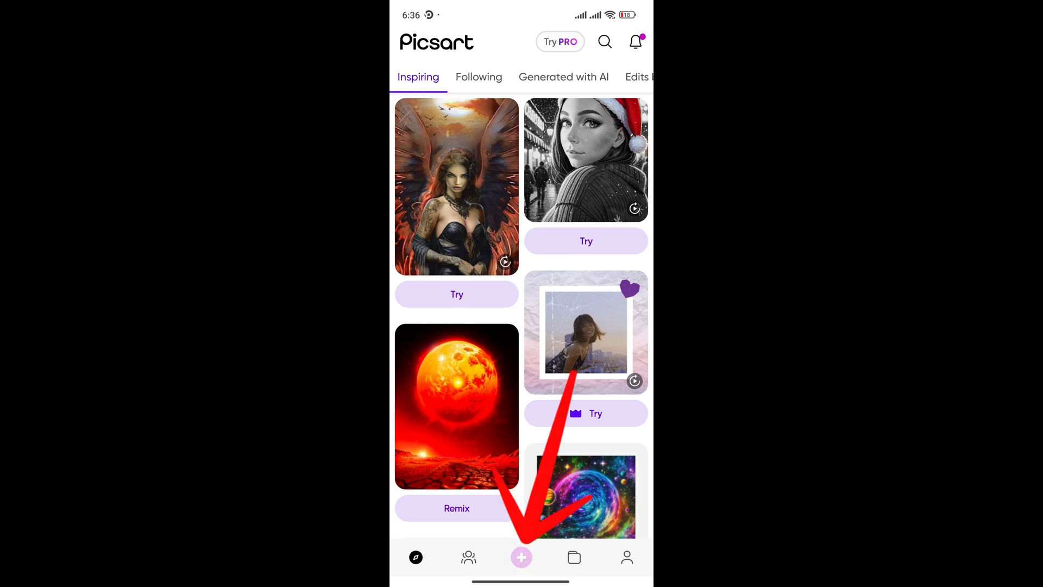
click(521, 557)
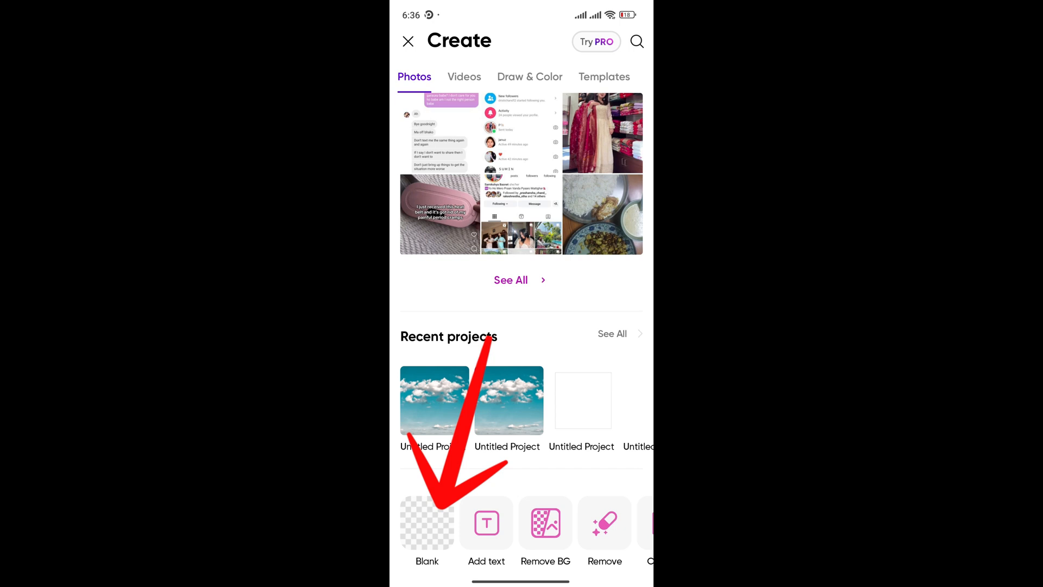
Start a blank transparent project and bring up the Mask tool's SHADOW overlay group.
click(425, 522)
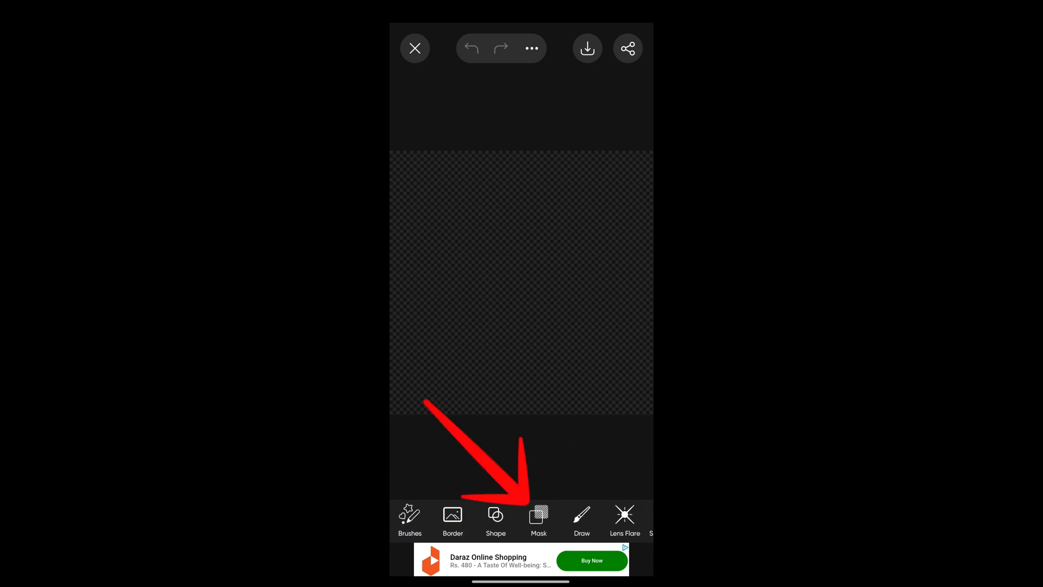
click(538, 520)
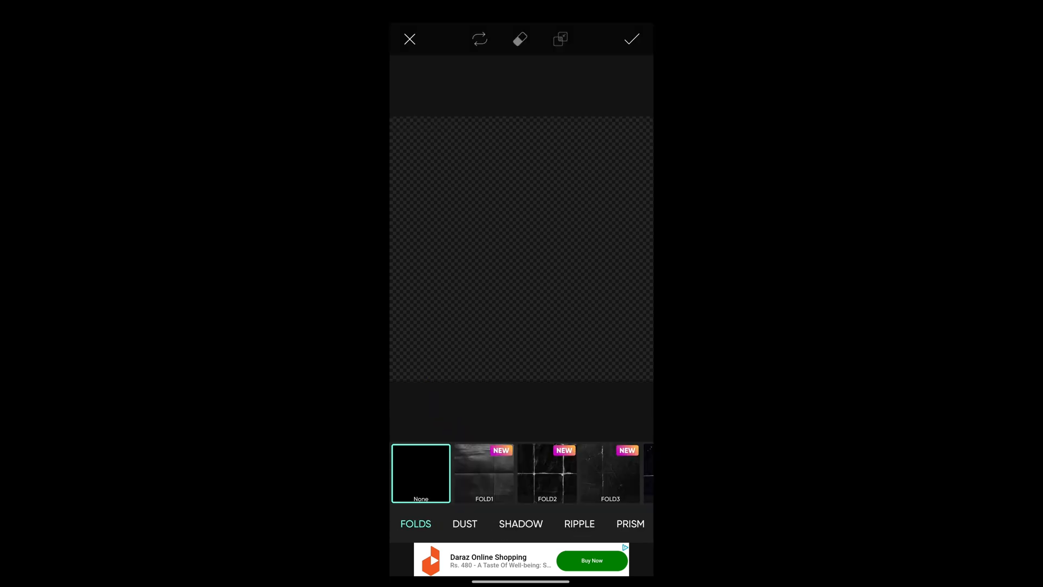
click(520, 524)
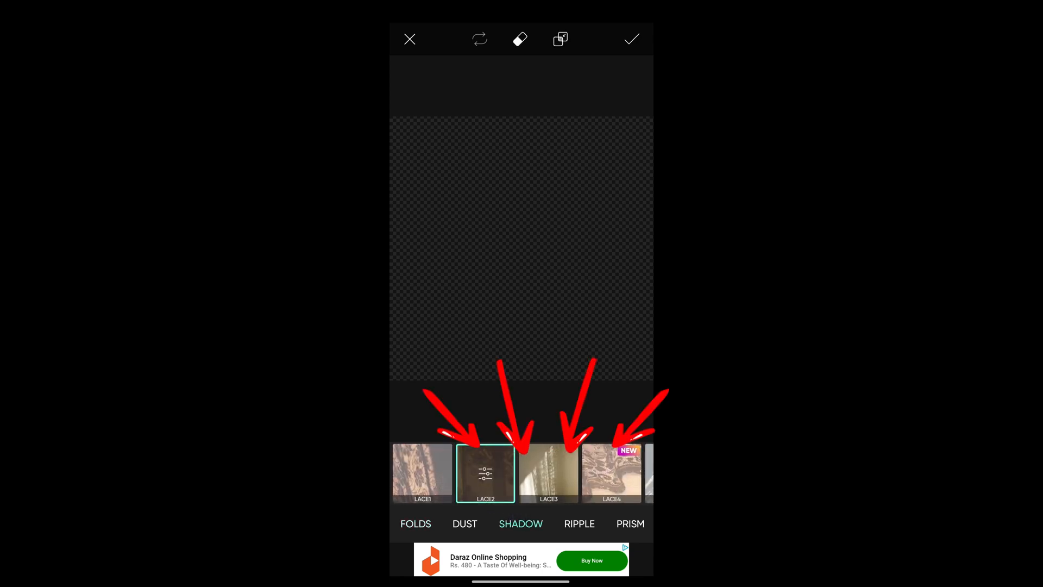
Browse the SHADOW overlays and choose the LACE4 shadow texture.
scroll(left, 3)
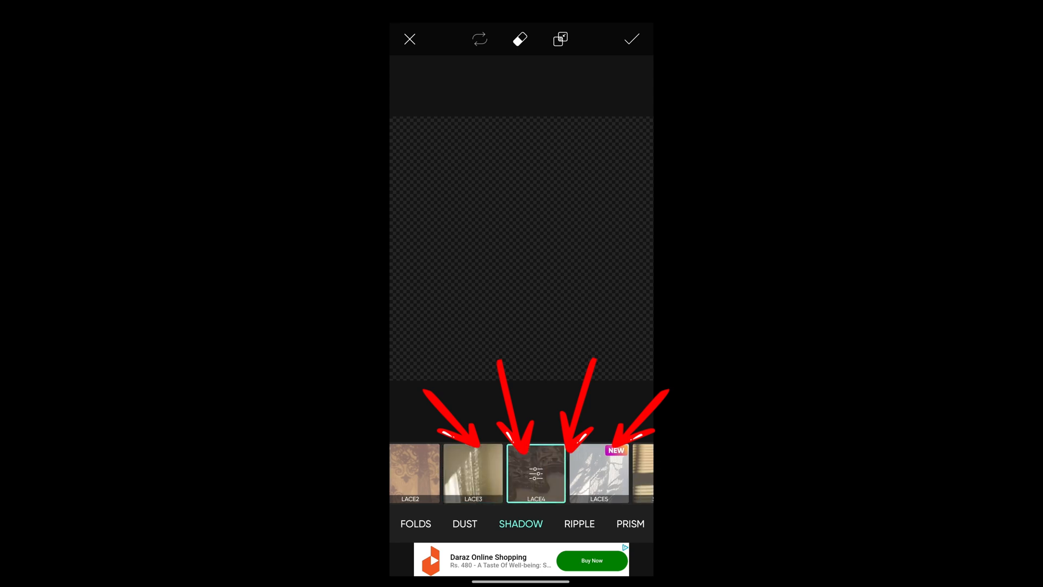